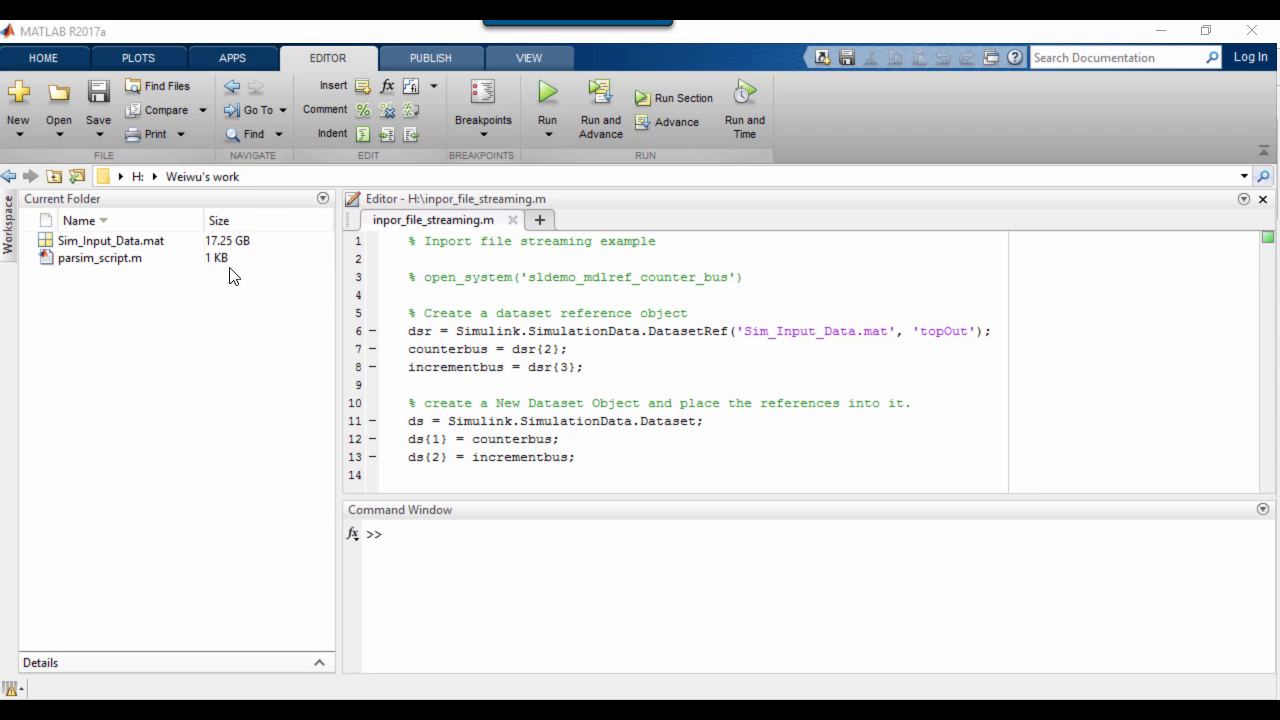
Look over inpor_file_streaming.m and bring up the sldemo_mdlref_counter_bus1 model in Simulink.
{"action": "left_click", "coordinate": [228, 240]}
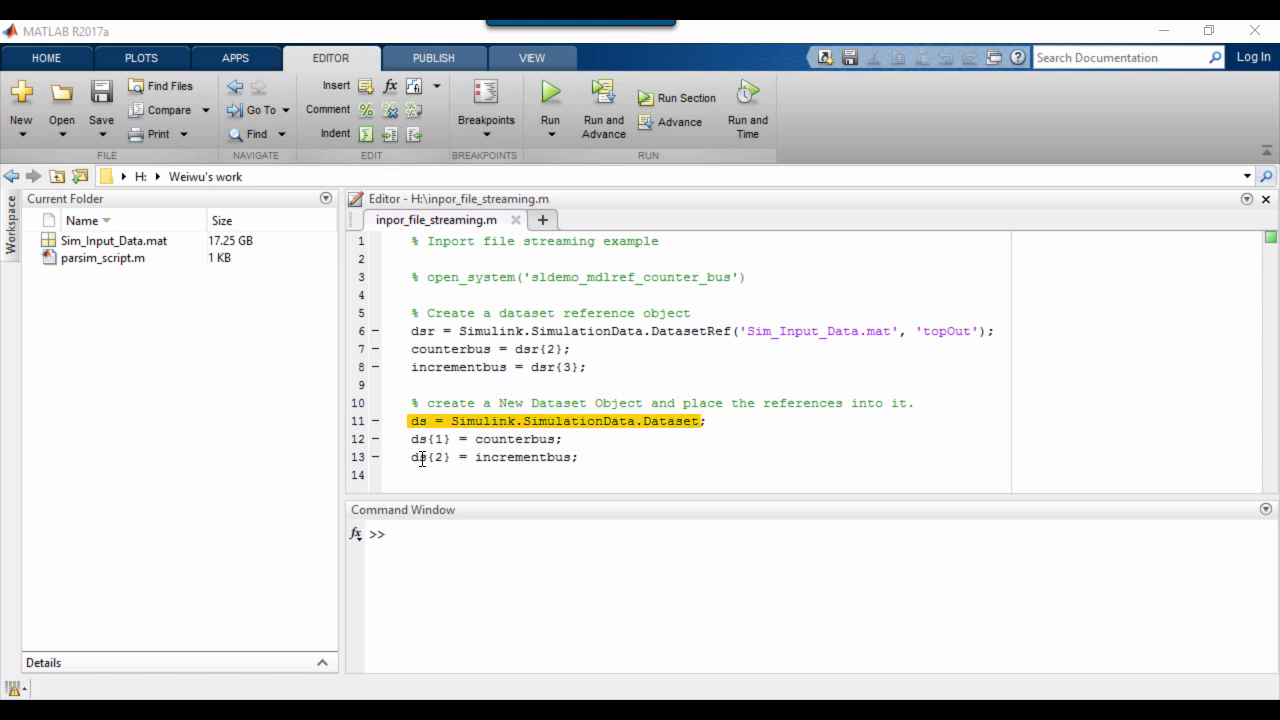
{"action": "left_click_drag", "start_coordinate": [411, 421], "coordinate": [578, 457]}
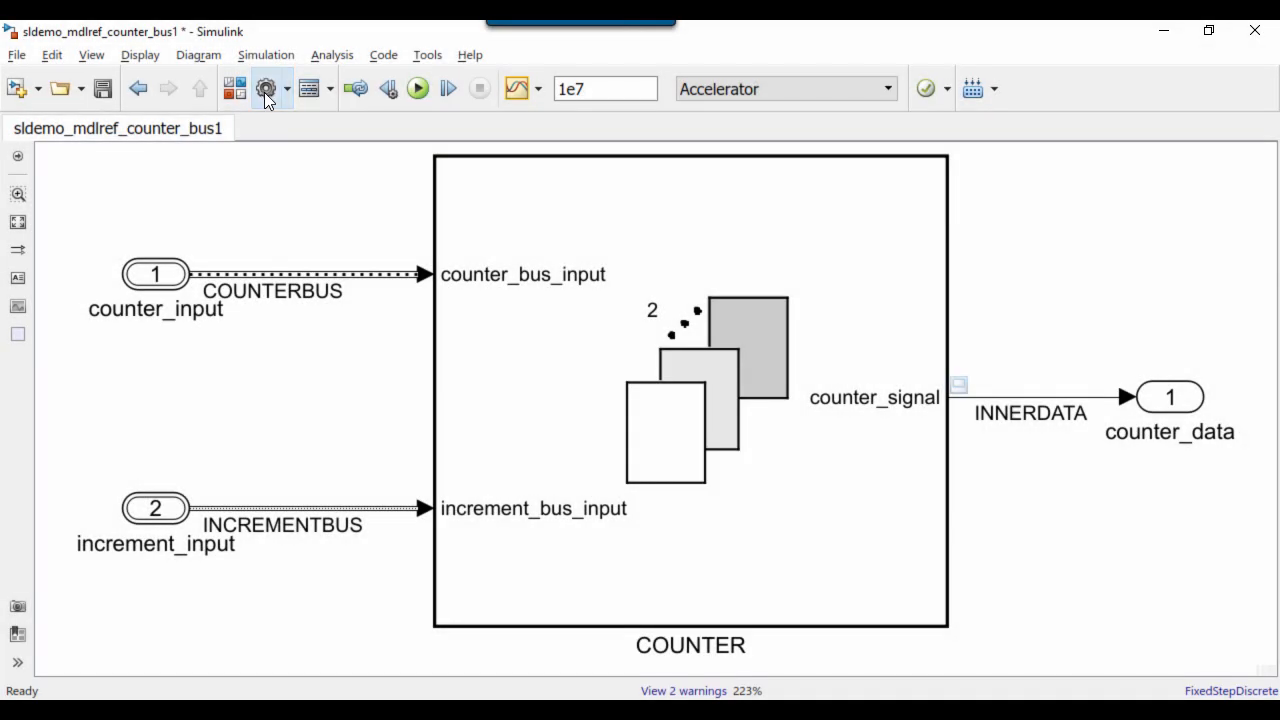
Check the Accelerator mode and 1e7 stop time, then run the simulation.
{"action": "left_click", "coordinate": [266, 89]}
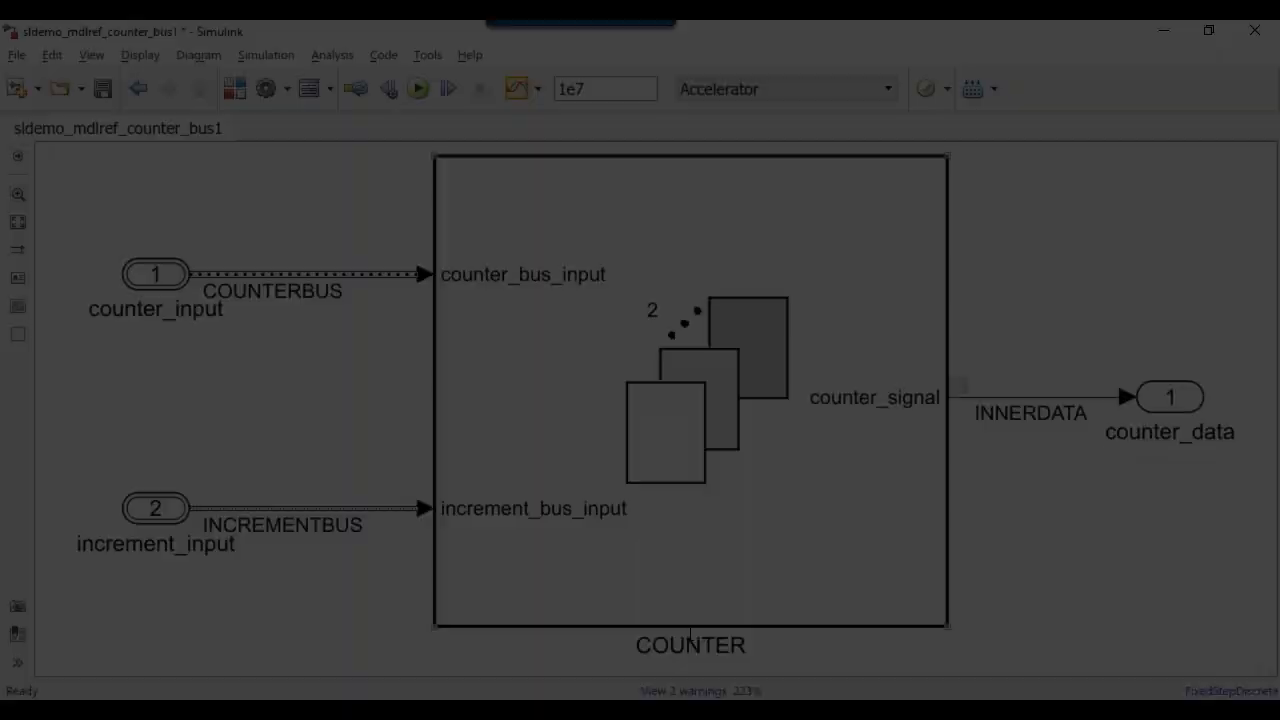
{"action": "left_click", "coordinate": [417, 89]}
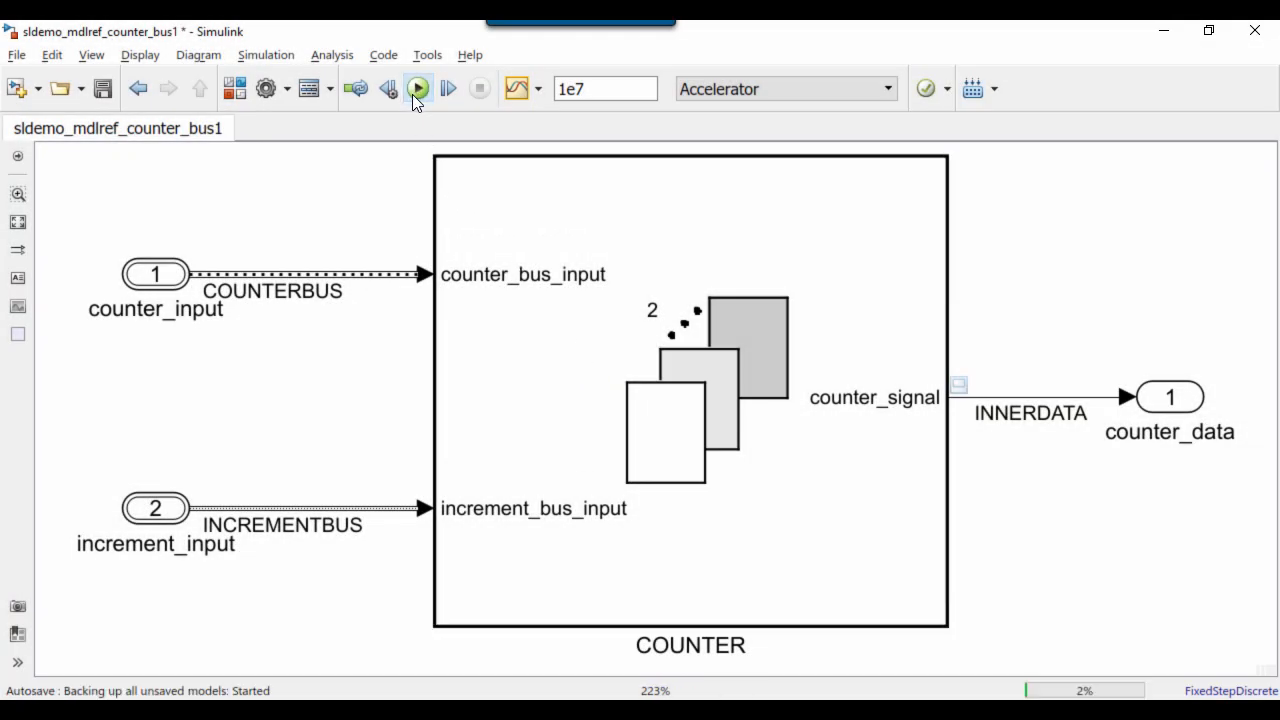
{"action": "left_click", "coordinate": [417, 89]}
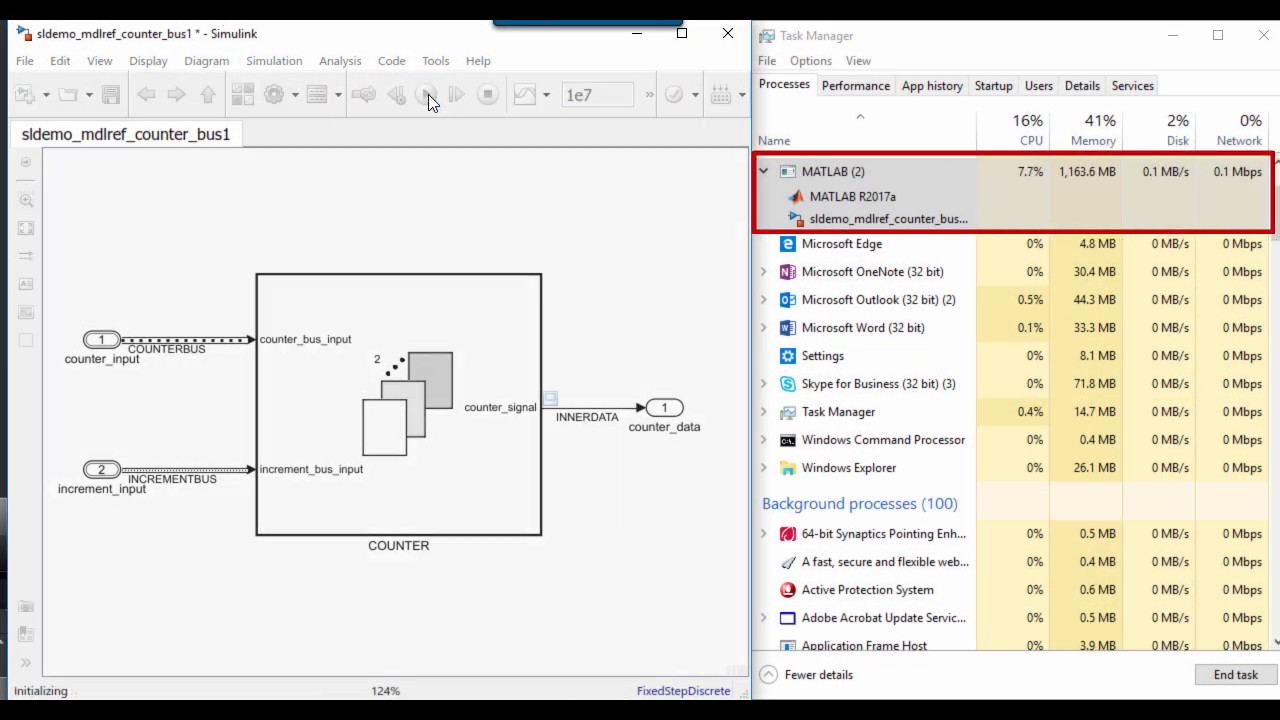
Watch MATLAB memory in Task Manager hold near 1,166 MB while the simulation runs.
{"action": "left_click", "coordinate": [426, 94]}
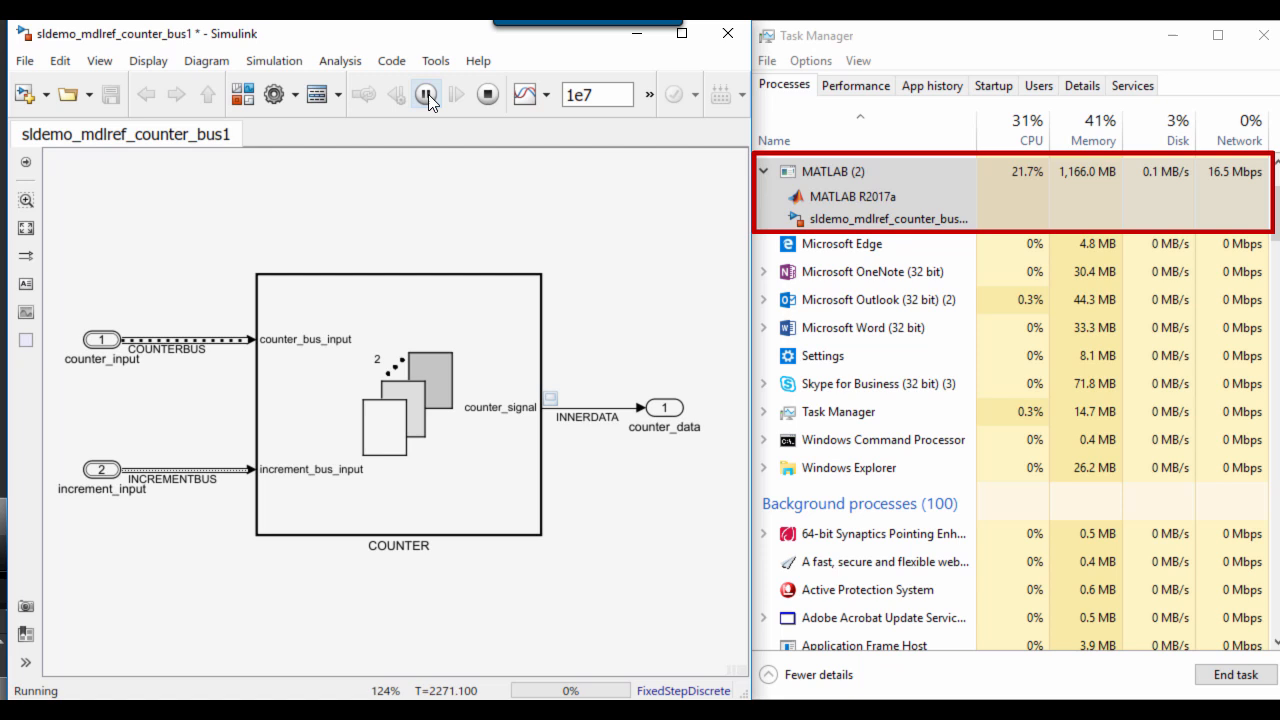